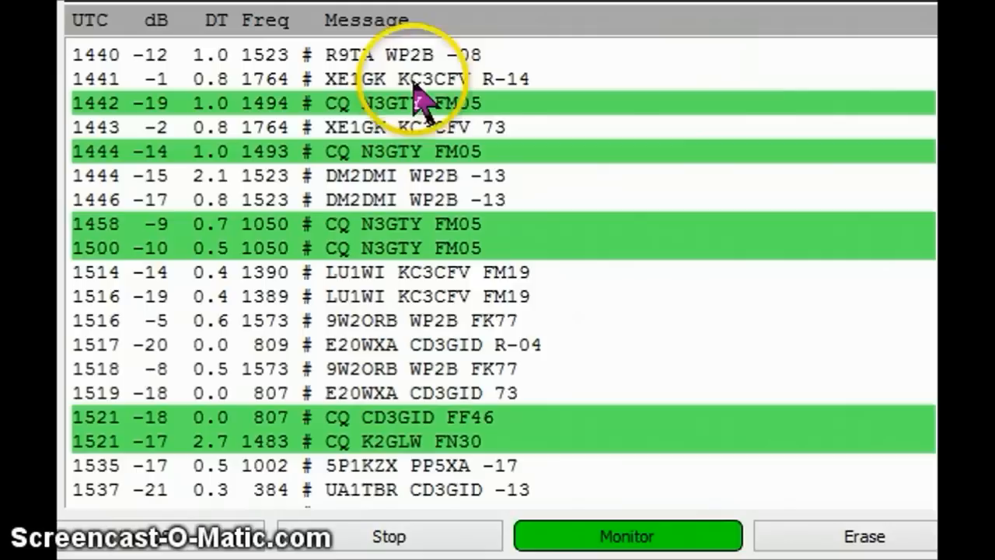
mouse_move(509, 90)
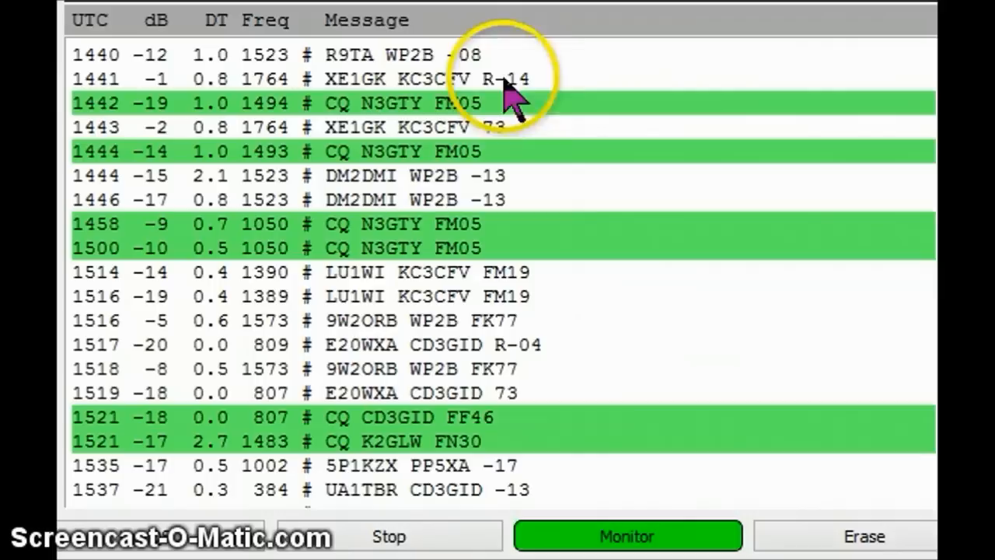
mouse_move(633, 86)
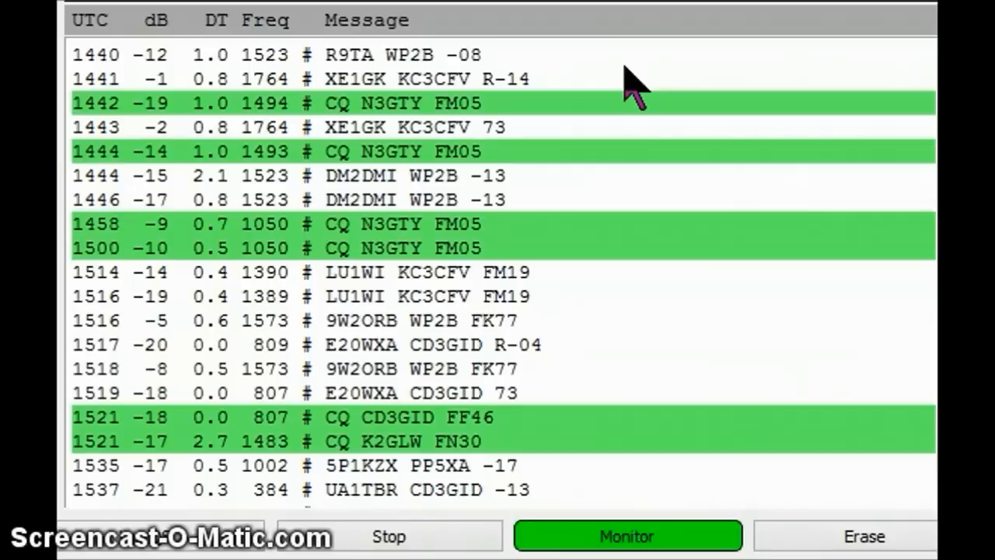
mouse_move(451, 66)
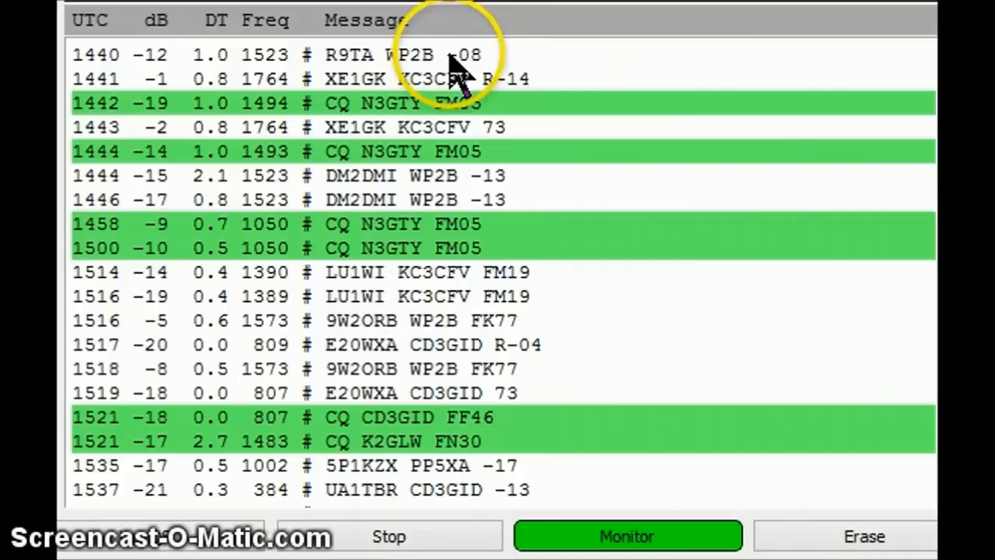
mouse_move(439, 105)
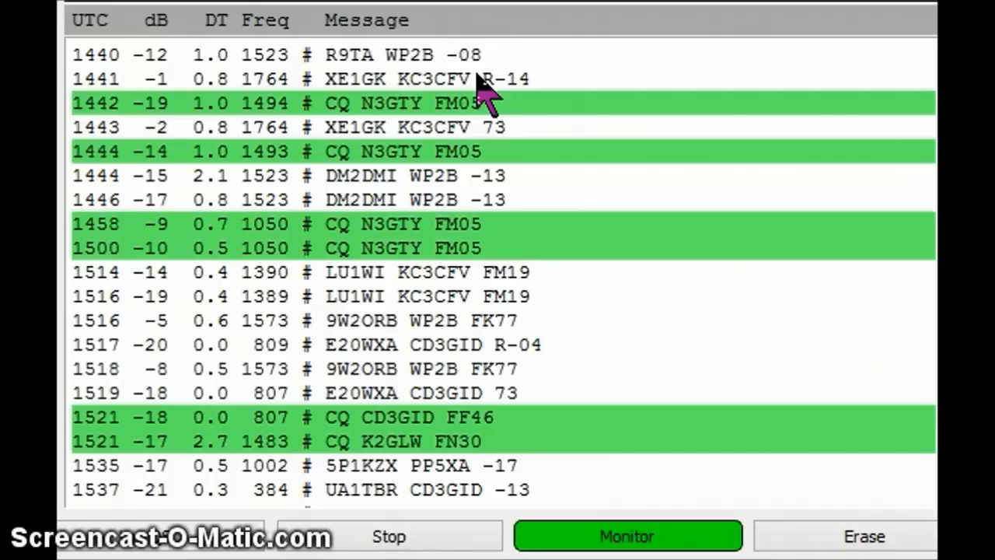
mouse_move(447, 183)
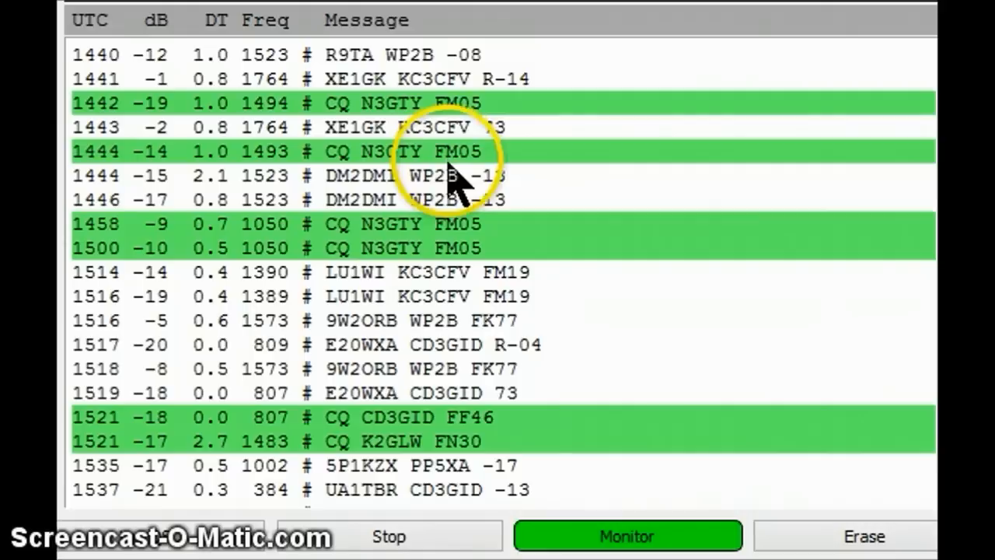
mouse_move(450, 167)
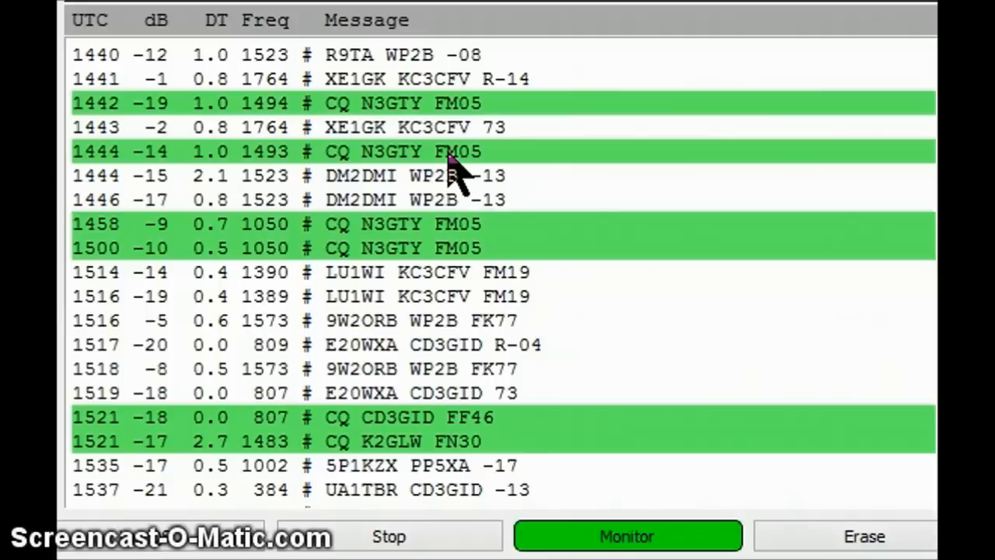
mouse_move(423, 366)
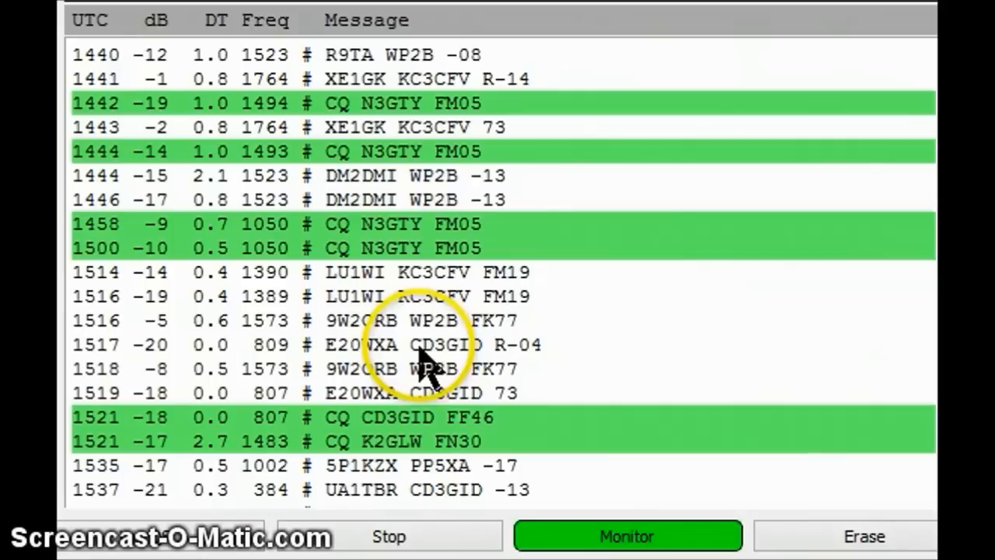
mouse_move(397, 357)
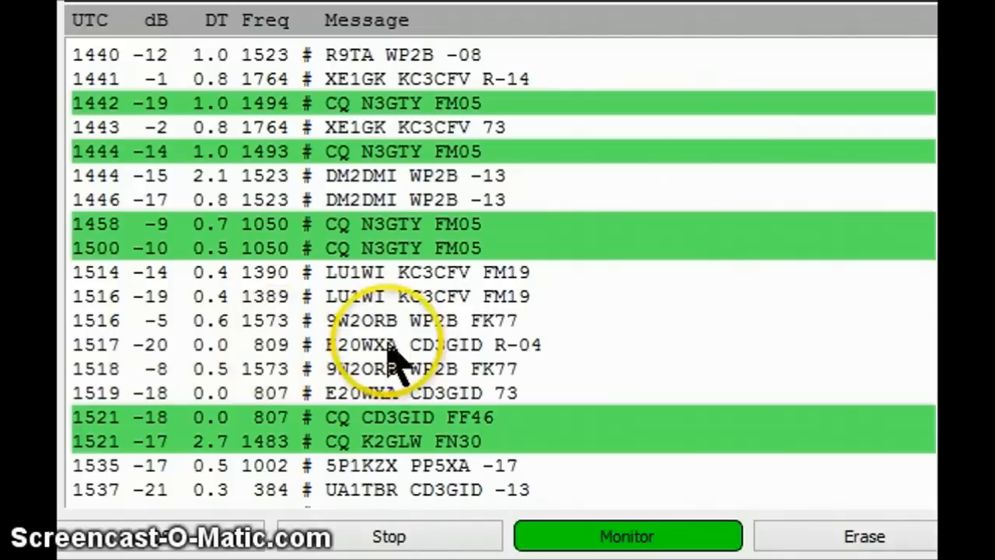
mouse_move(493, 357)
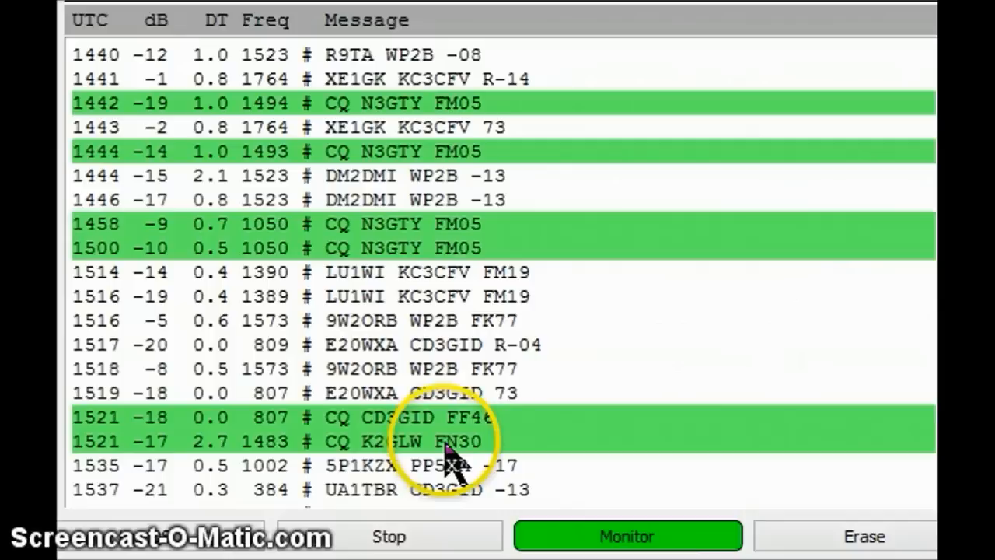
mouse_move(482, 458)
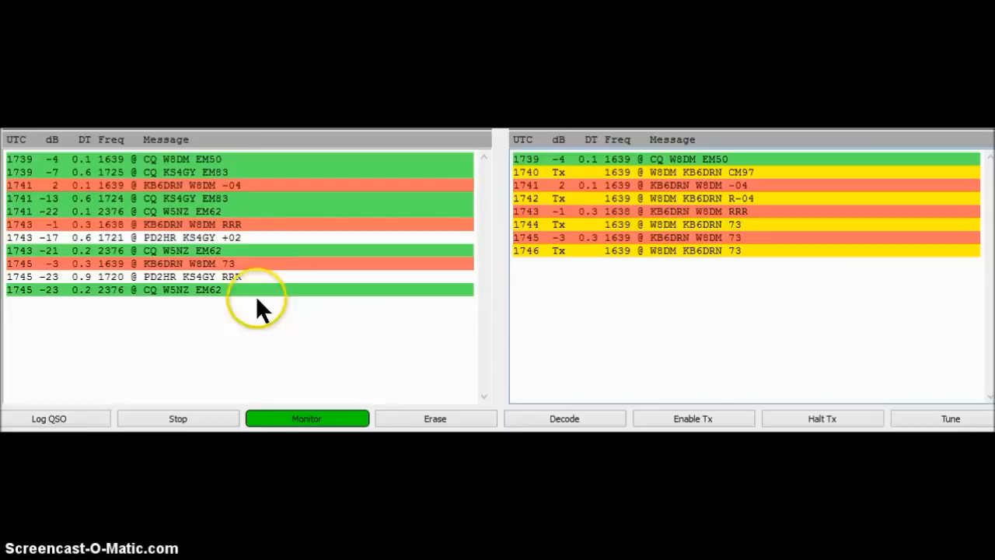
mouse_move(201, 164)
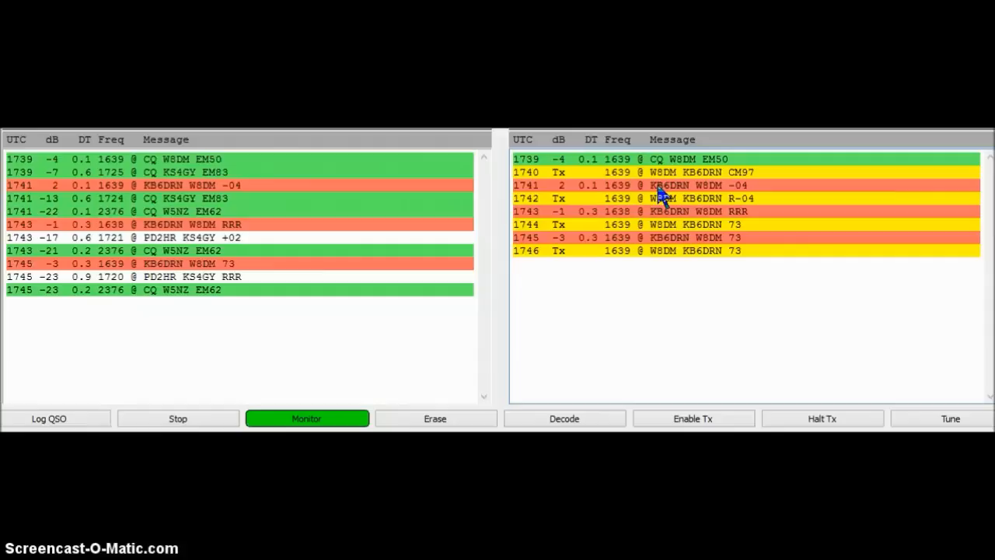
mouse_move(256, 202)
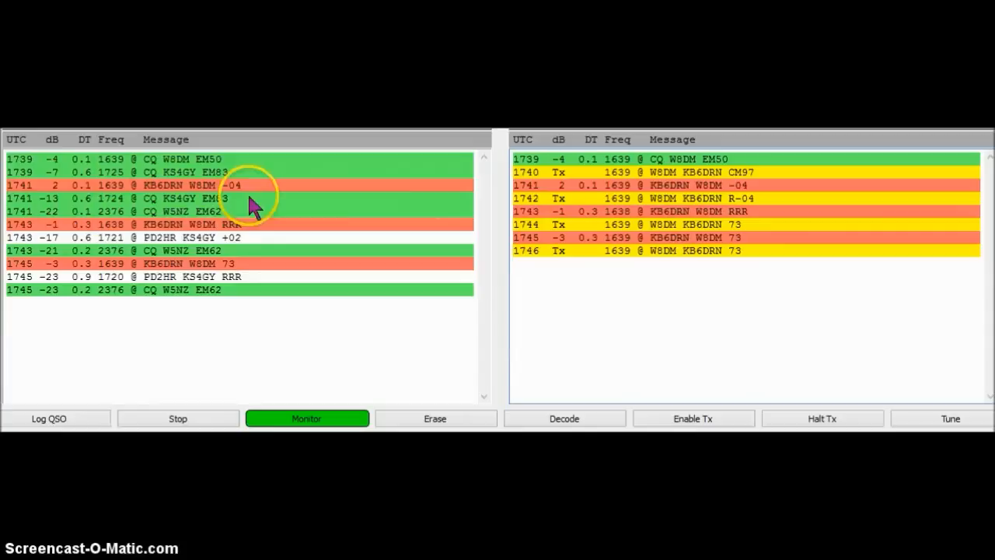
mouse_move(715, 214)
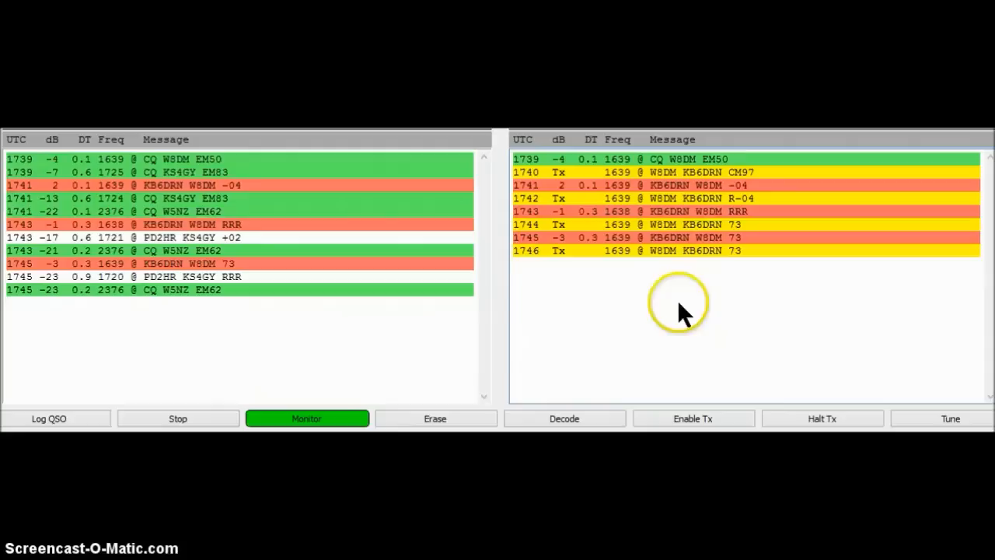
mouse_move(682, 315)
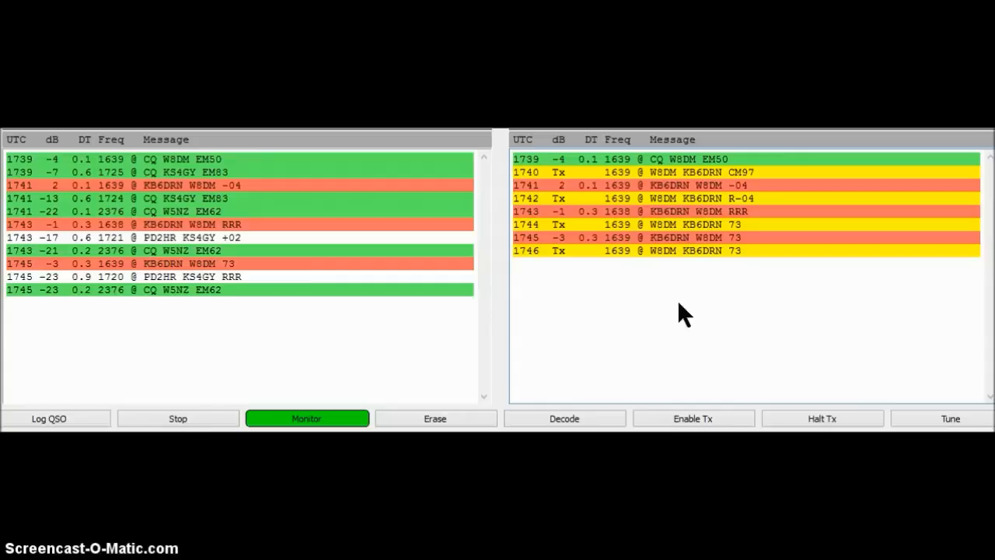